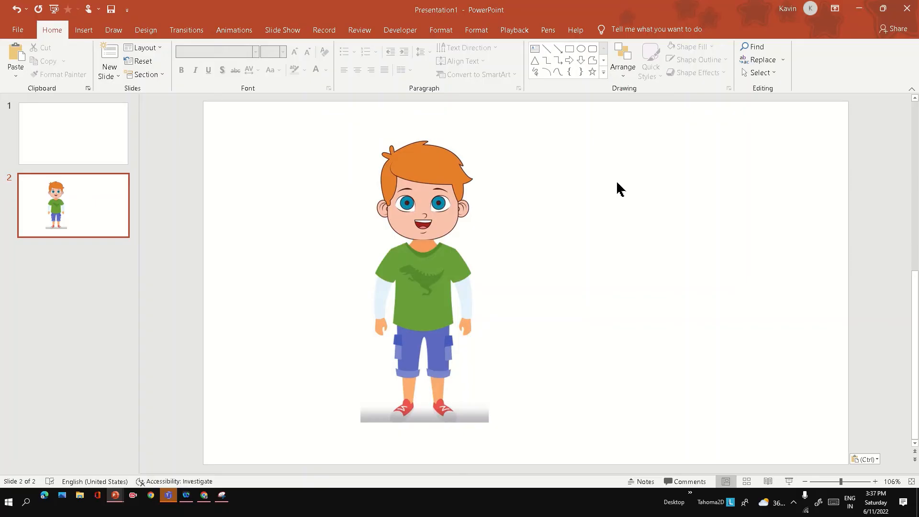
pyautogui.moveTo(557, 208)
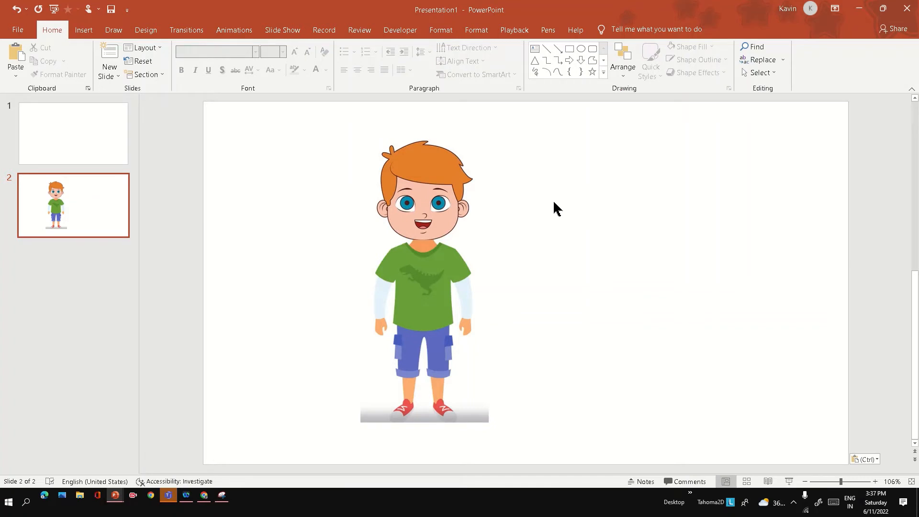
pyautogui.moveTo(549, 206)
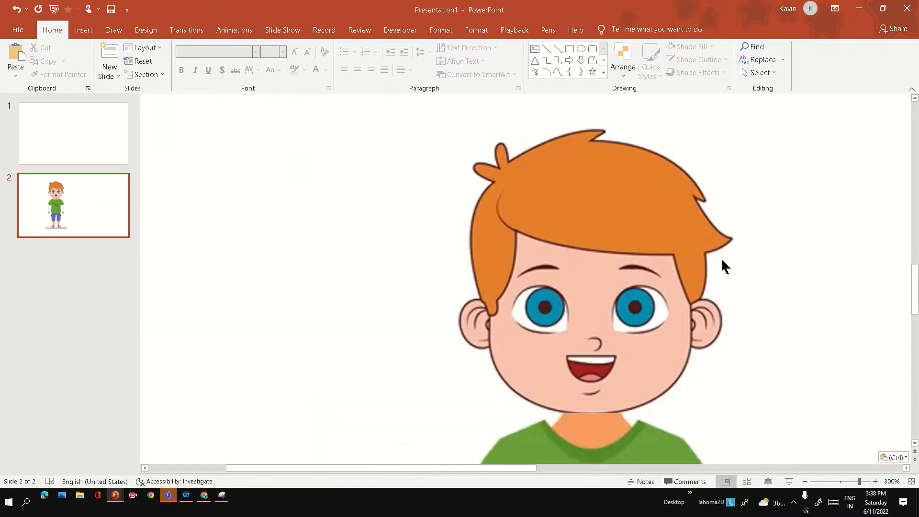
# Step: Switch to the Insert tools with the boy's face zoomed to 300%
pyautogui.click(83, 29)
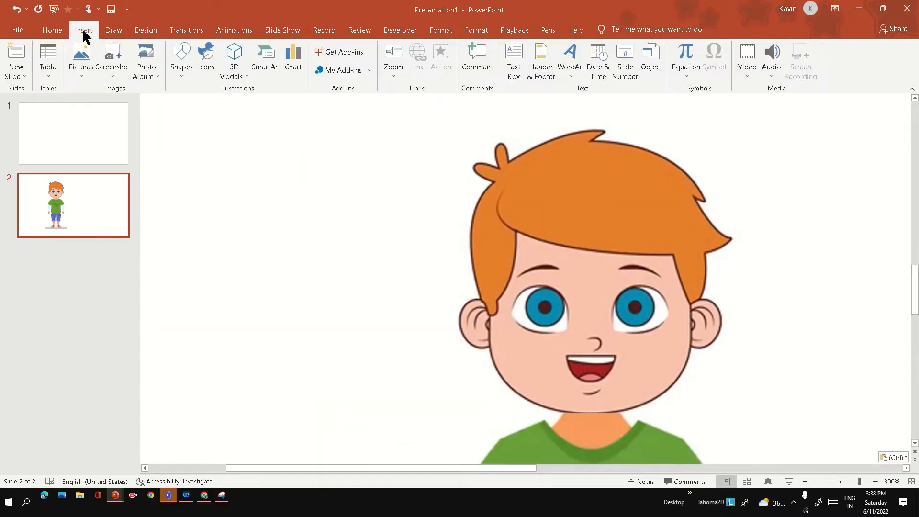
pyautogui.moveTo(112, 58)
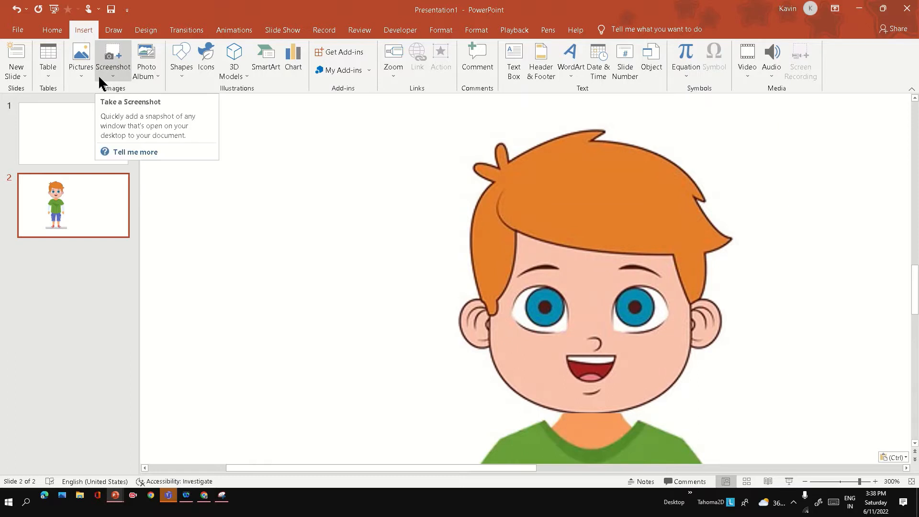
# Step: Draw an oval over the face, fit its points to the jaw and chin, and set it to red outline with no fill
pyautogui.click(181, 58)
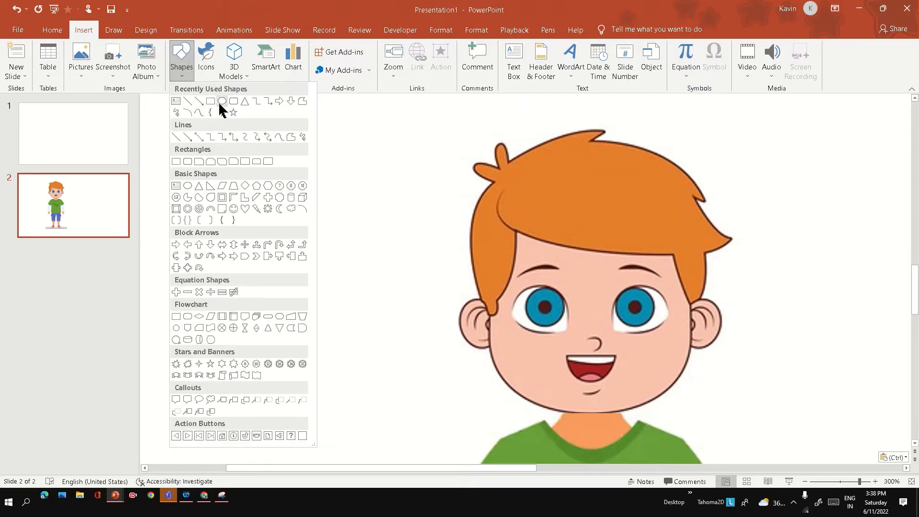
pyautogui.click(222, 101)
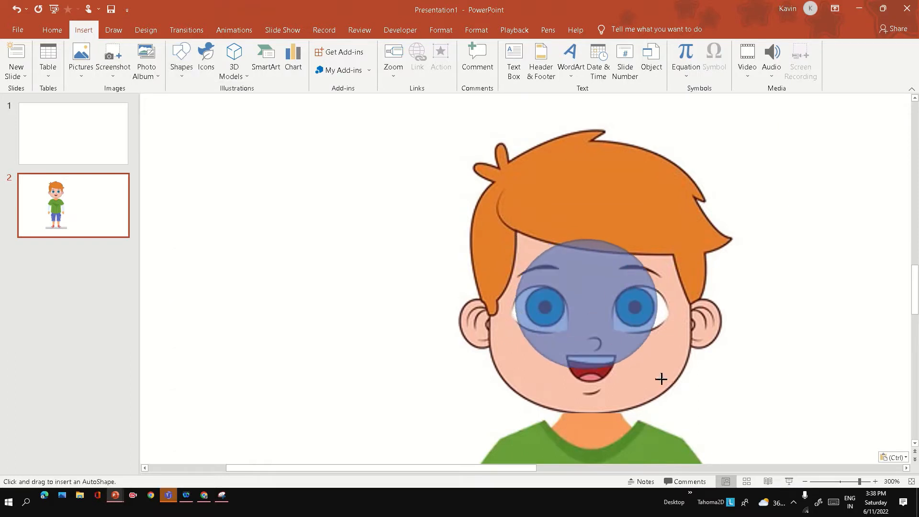
pyautogui.moveTo(516, 239); pyautogui.dragTo(666, 414)
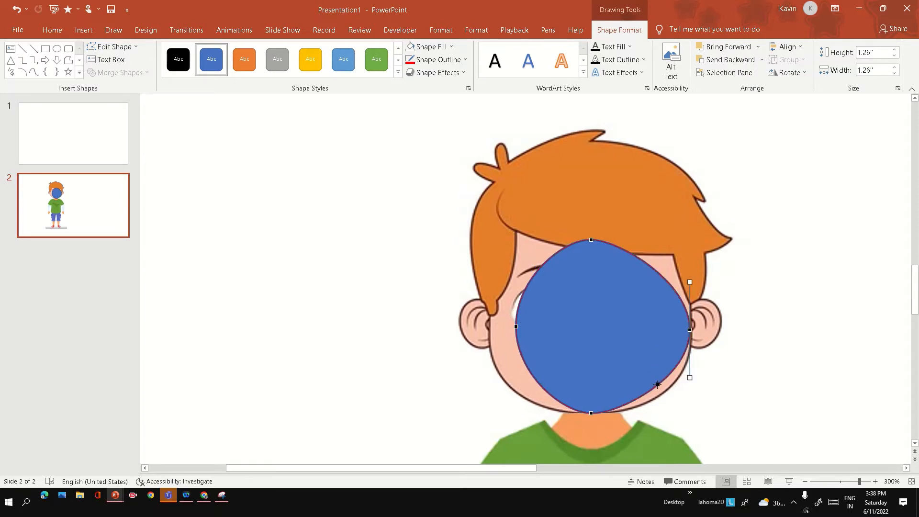
pyautogui.moveTo(690, 377); pyautogui.dragTo(674, 371)
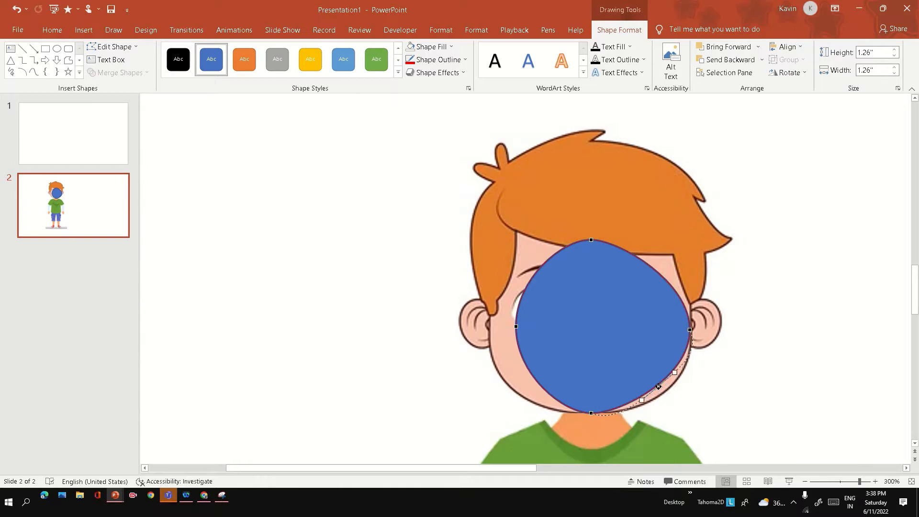
pyautogui.moveTo(675, 373); pyautogui.dragTo(653, 377)
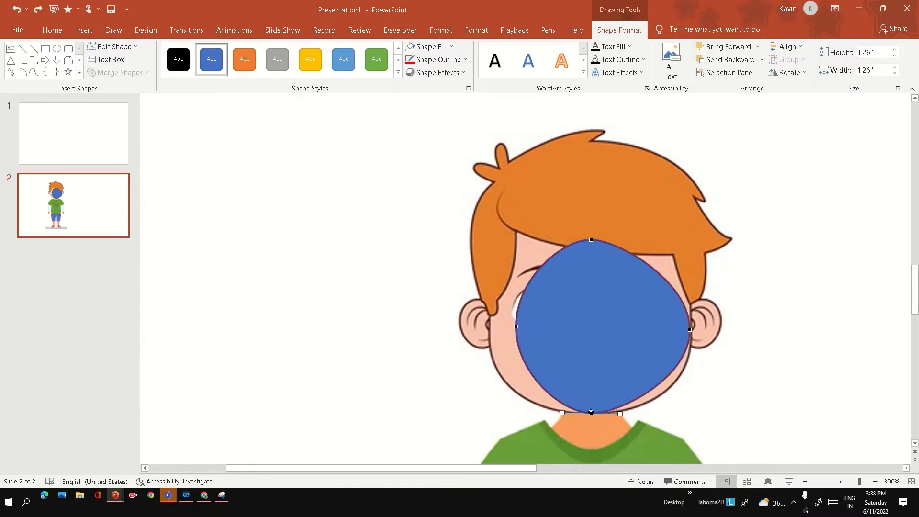
pyautogui.click(431, 46)
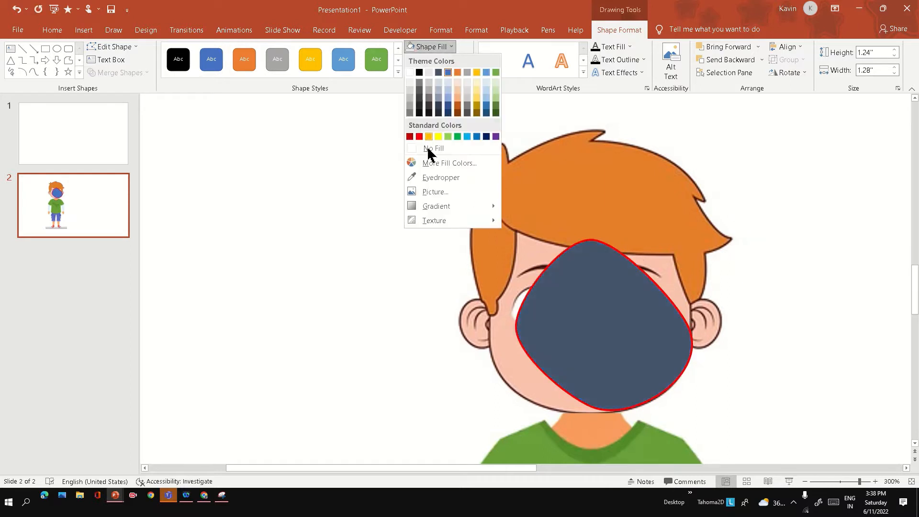
pyautogui.click(434, 148)
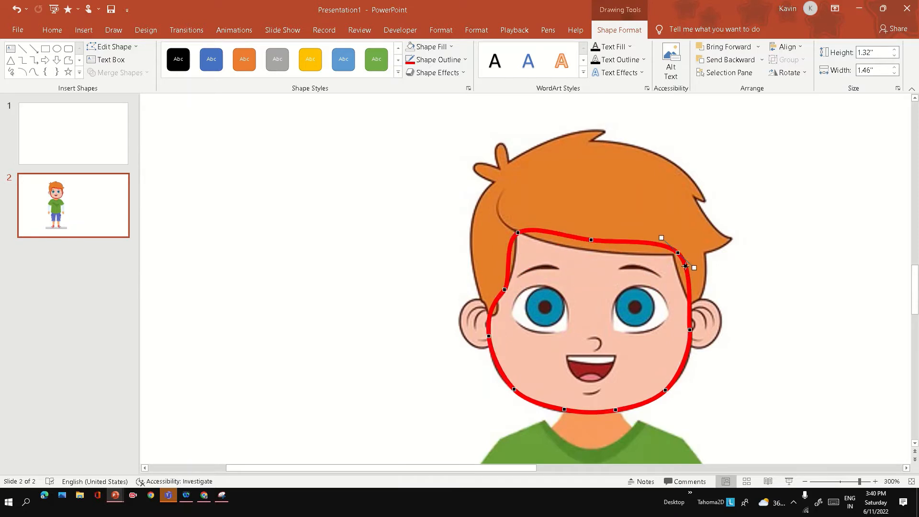
pyautogui.moveTo(780, 283)
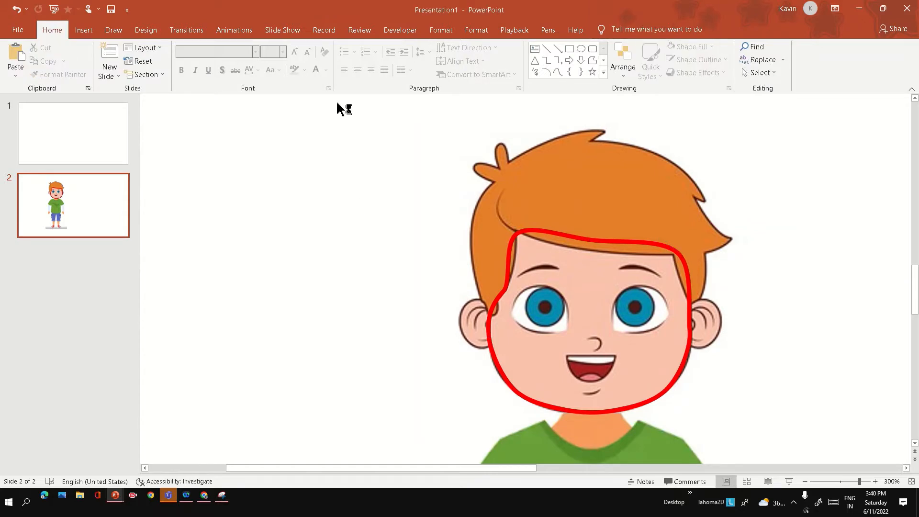
# Step: Place a small red oval on the right ear and start editing its points
pyautogui.click(83, 30)
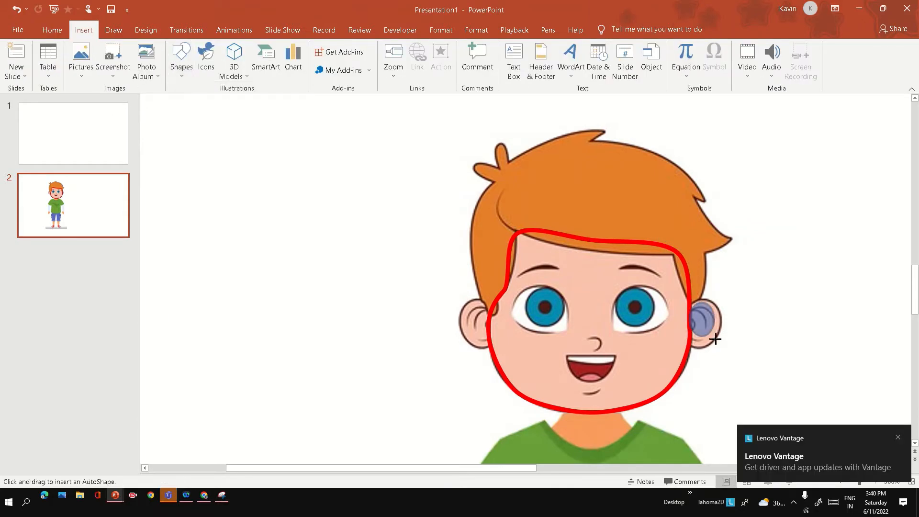
pyautogui.click(706, 322)
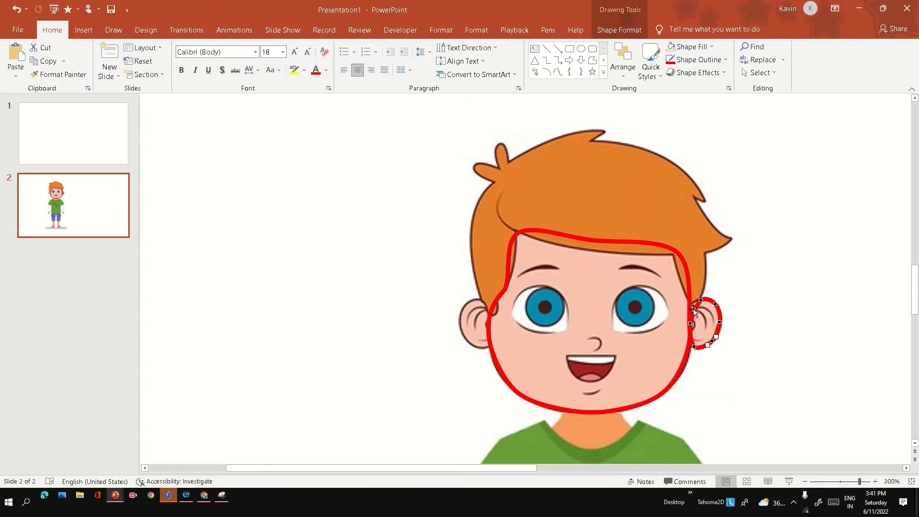
pyautogui.rightClick(700, 320)
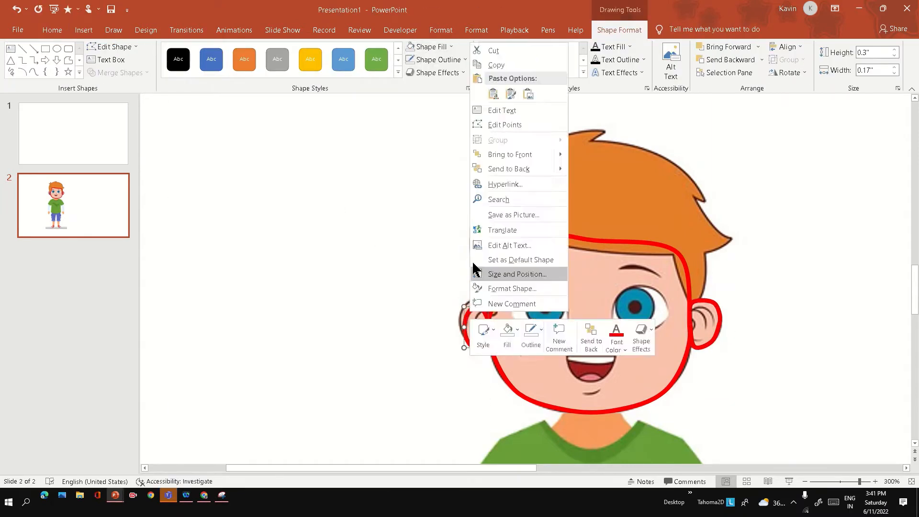
pyautogui.click(370, 289)
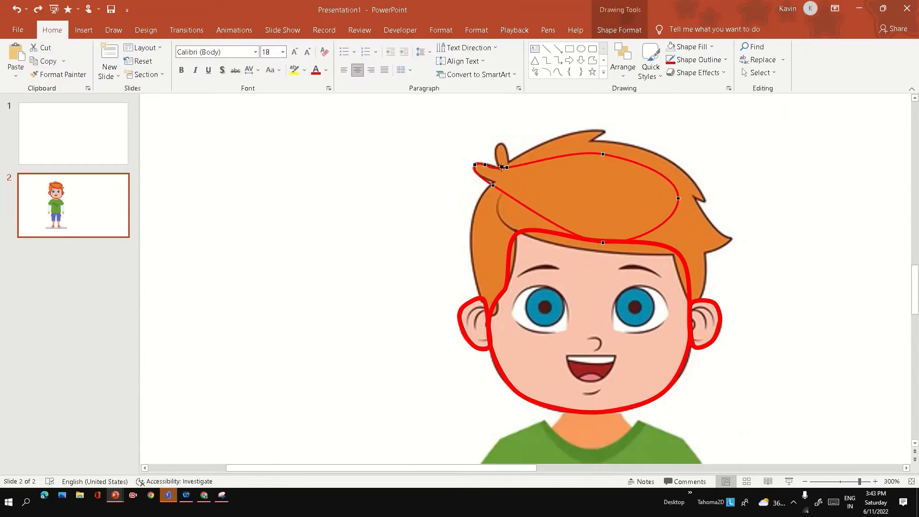
# Step: Drag the outline points over the top tuft, right spikes and left side to trace the hair
pyautogui.moveTo(502, 167); pyautogui.dragTo(502, 146)
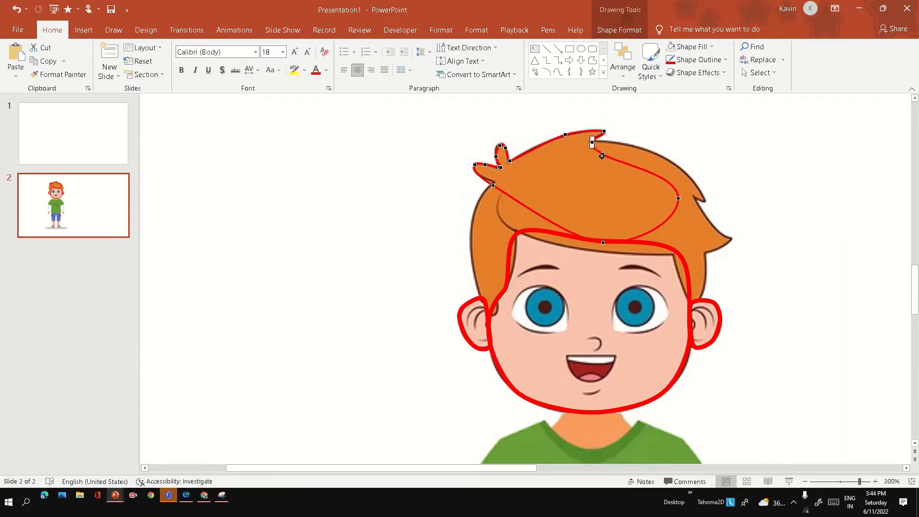
pyautogui.moveTo(677, 198); pyautogui.dragTo(703, 228)
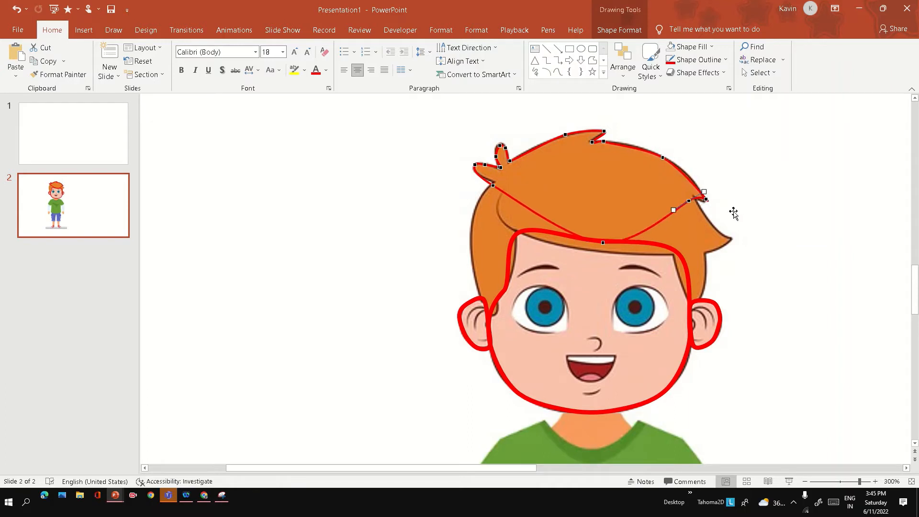
pyautogui.moveTo(703, 193); pyautogui.dragTo(731, 243)
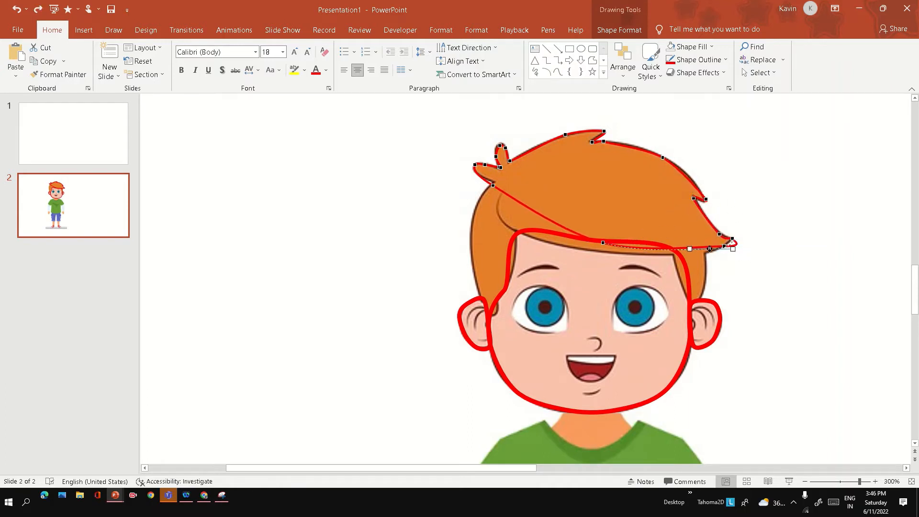
pyautogui.moveTo(729, 246); pyautogui.dragTo(704, 287)
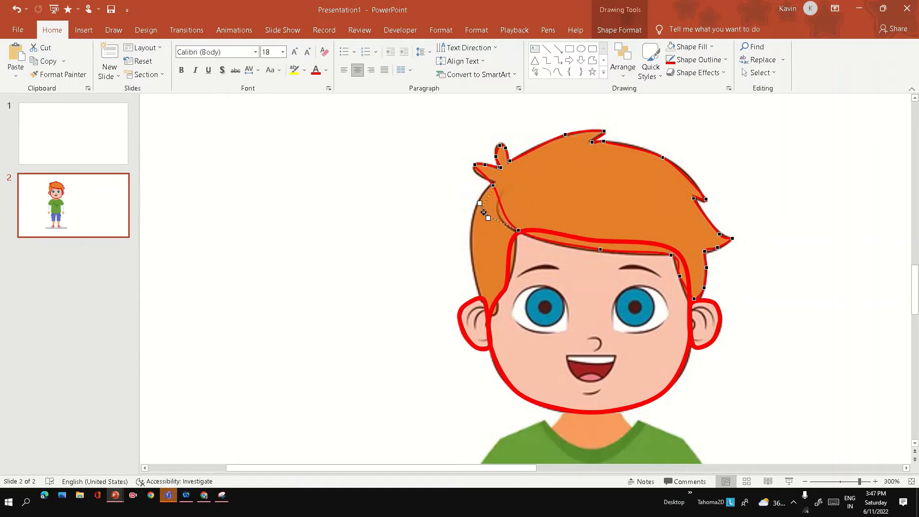
pyautogui.moveTo(483, 213); pyautogui.dragTo(481, 292)
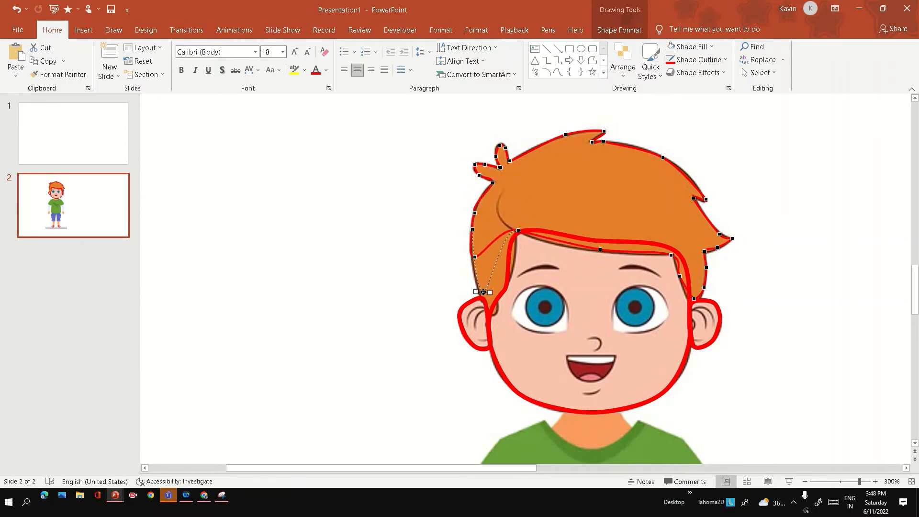
pyautogui.moveTo(481, 291); pyautogui.dragTo(514, 246)
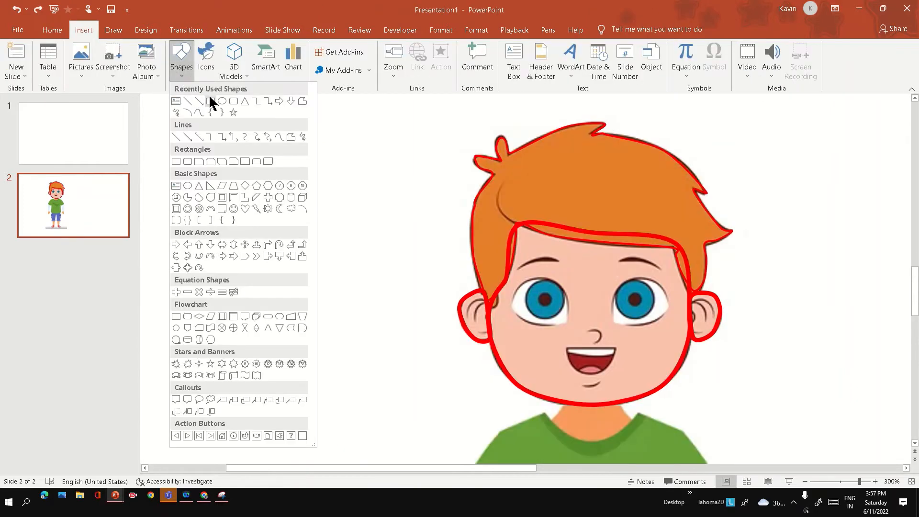
# Step: Place ovals over the left and right eyes
pyautogui.click(212, 101)
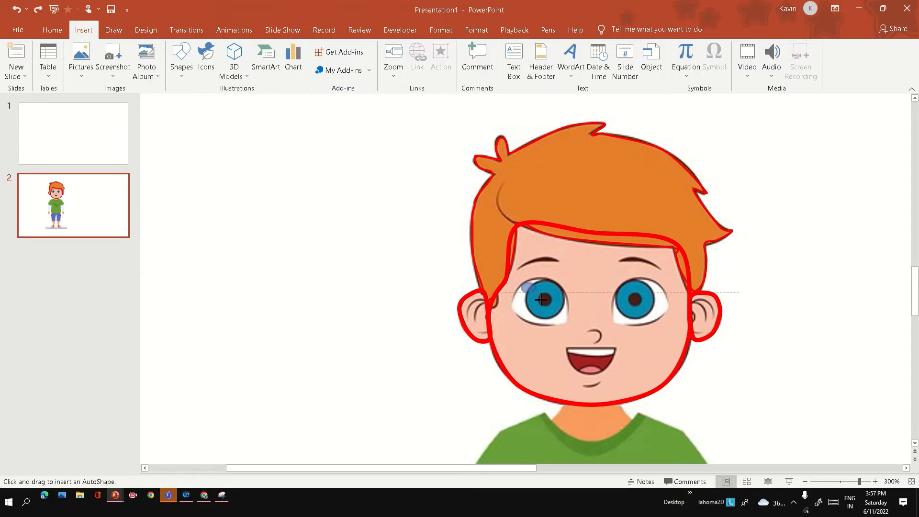
pyautogui.click(540, 300)
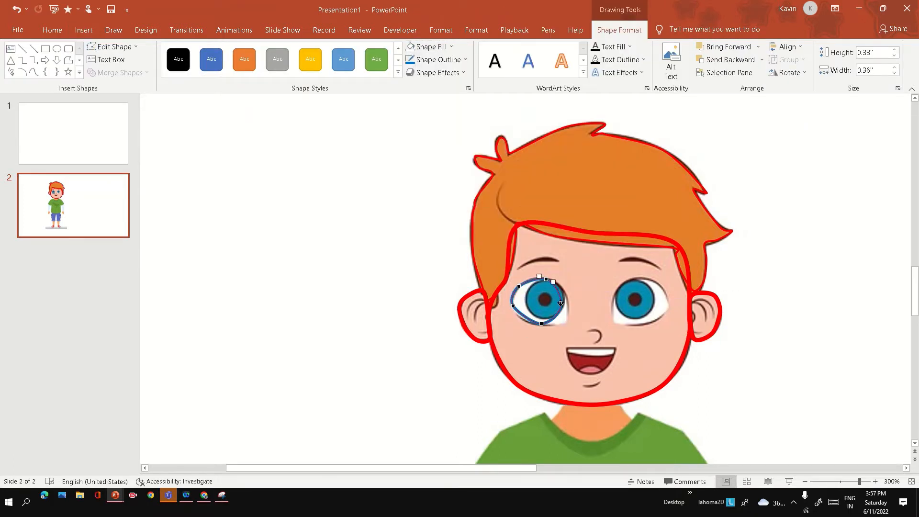
pyautogui.click(419, 129)
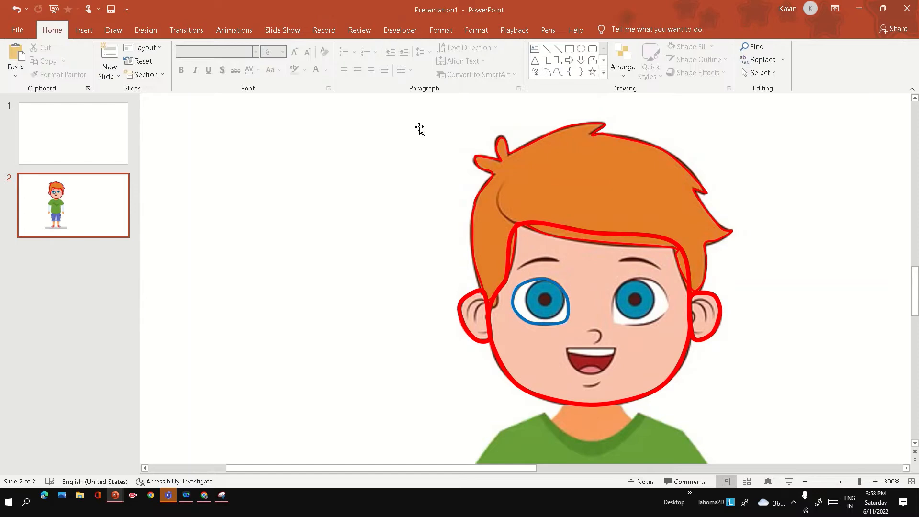
pyautogui.click(642, 302)
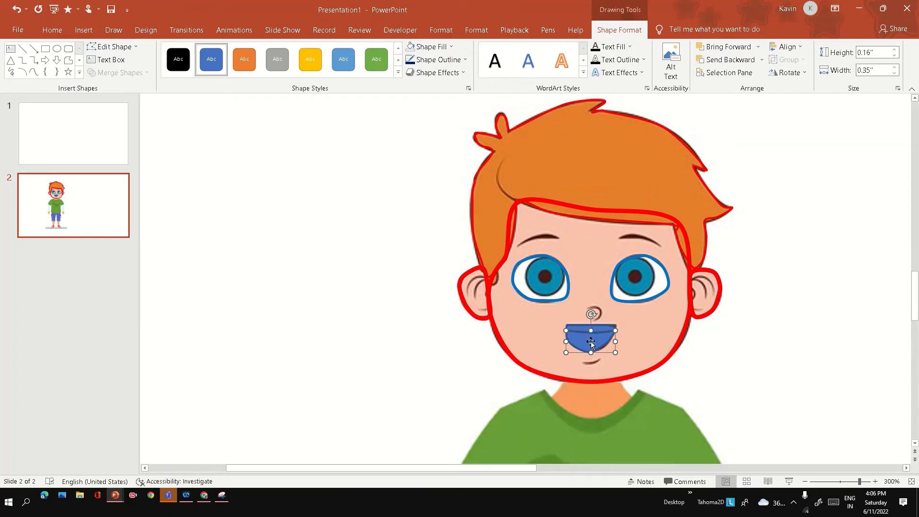
# Step: Remove the fill from the mouth shape and select the traced left eyebrow
pyautogui.click(432, 46)
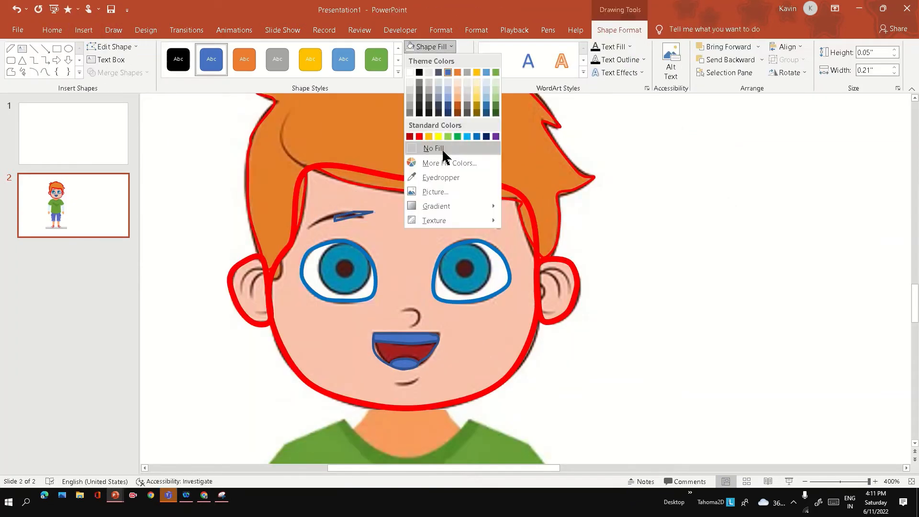
pyautogui.click(433, 148)
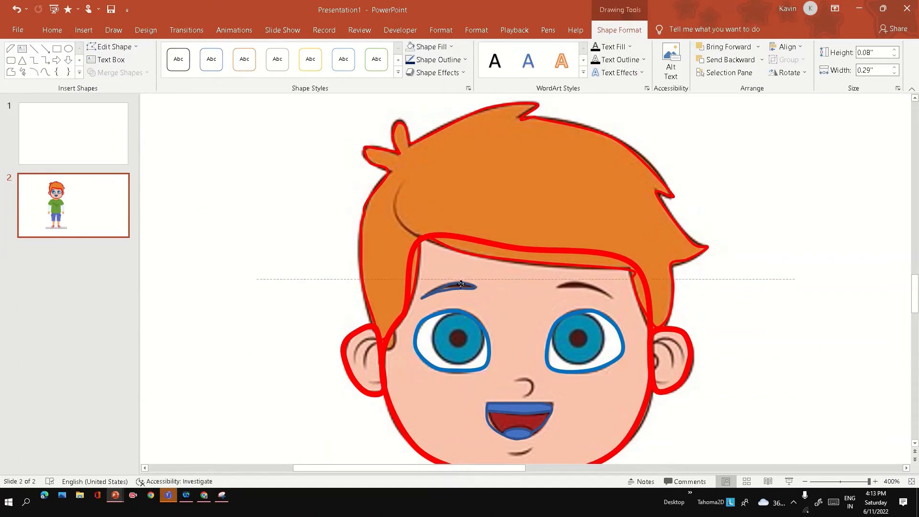
pyautogui.click(52, 30)
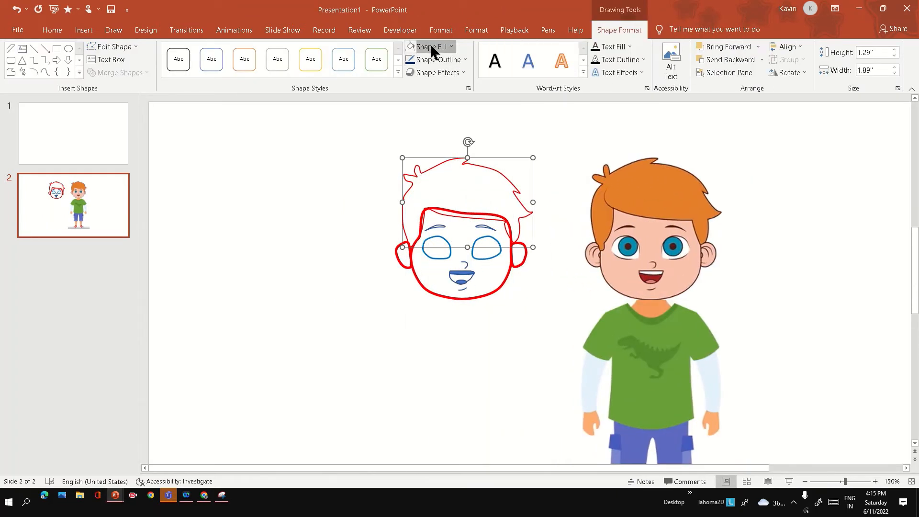
# Step: Fill the traced hair with orange and adjust the face shape's outline
pyautogui.click(428, 46)
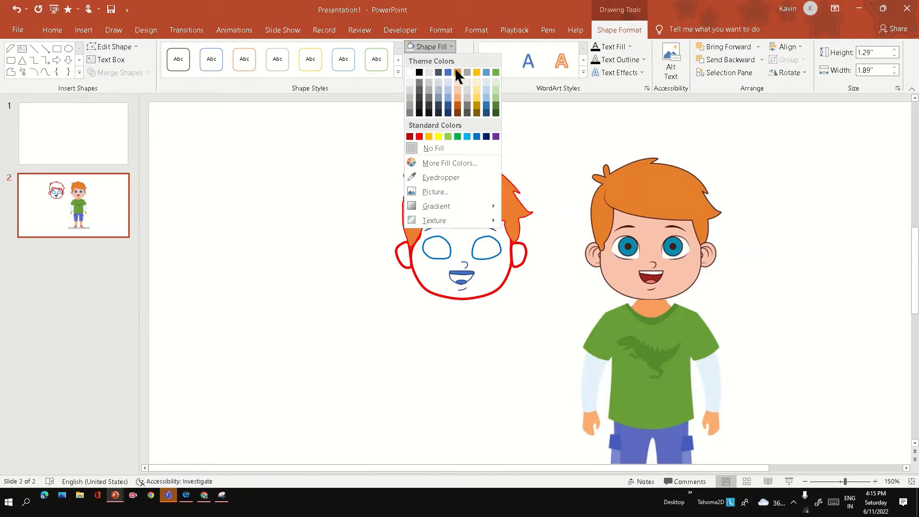
pyautogui.click(457, 71)
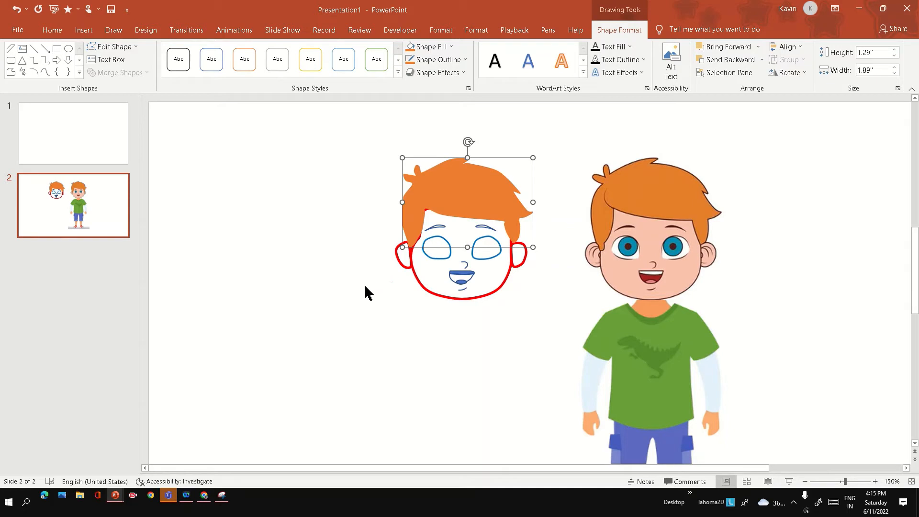
pyautogui.click(432, 46)
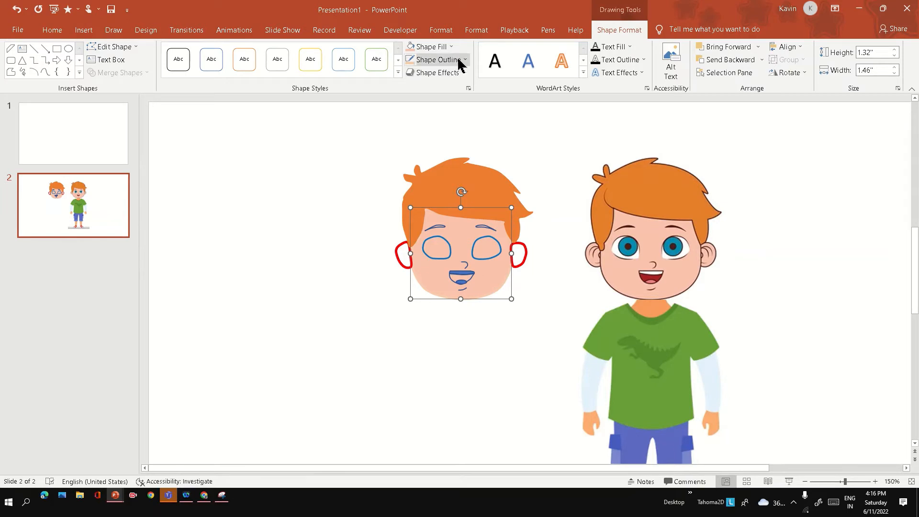
pyautogui.click(436, 59)
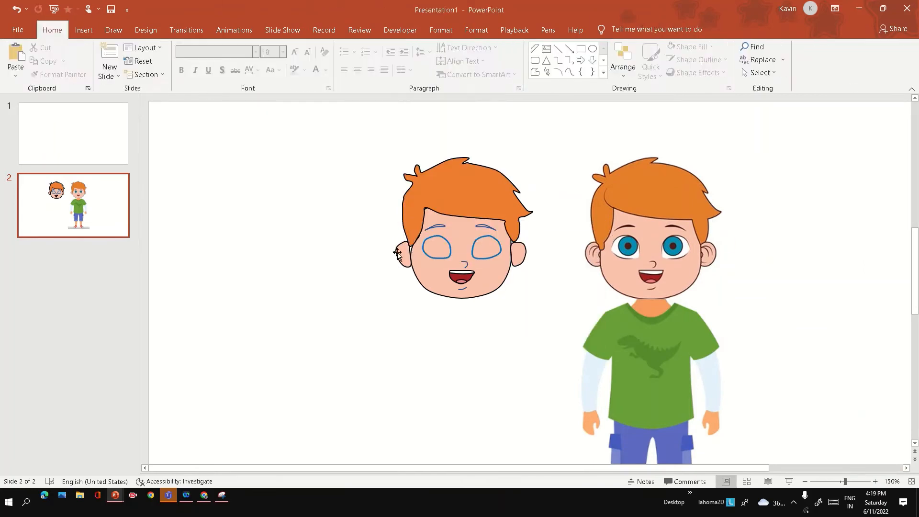
# Step: Fill the left eye with white eyeball, blue iris and dark pupil colours
pyautogui.click(436, 247)
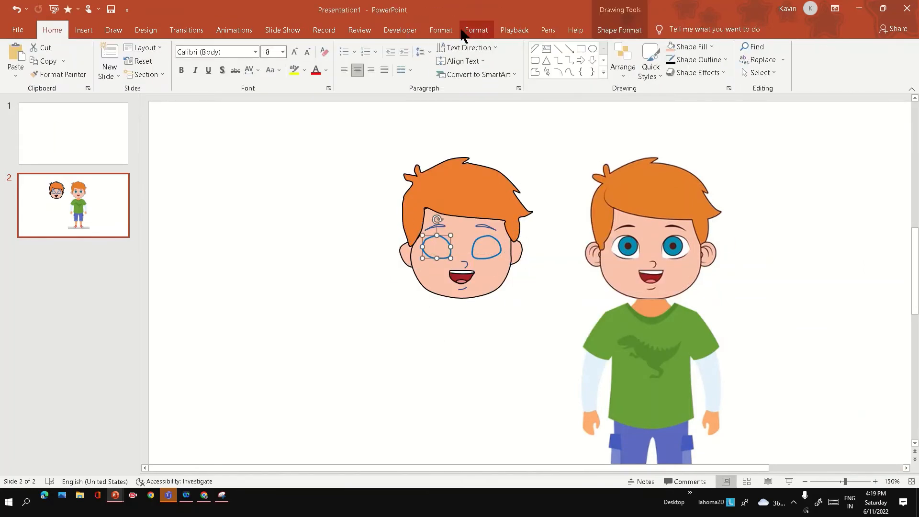
pyautogui.click(83, 30)
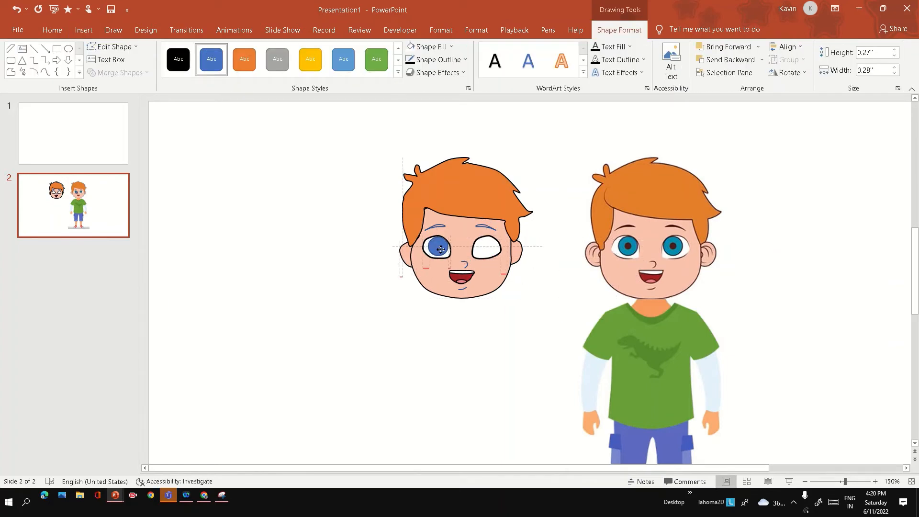
pyautogui.click(432, 46)
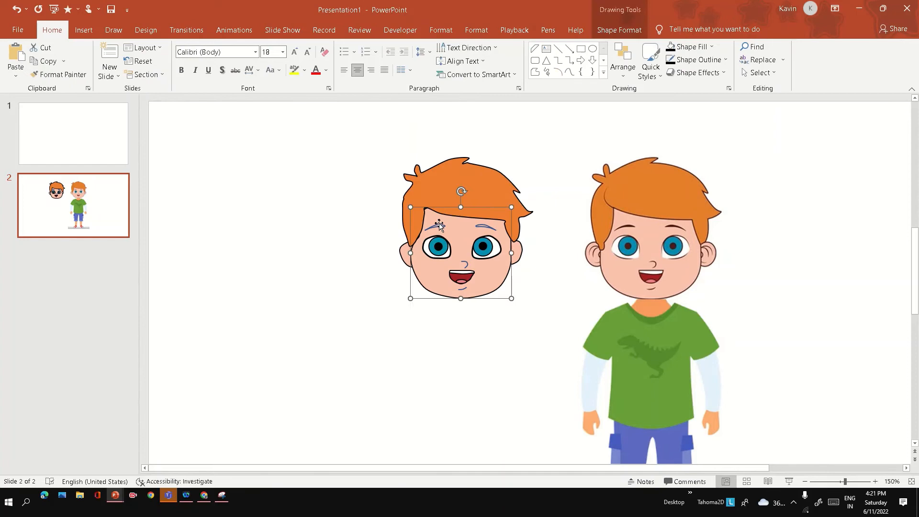
pyautogui.click(440, 59)
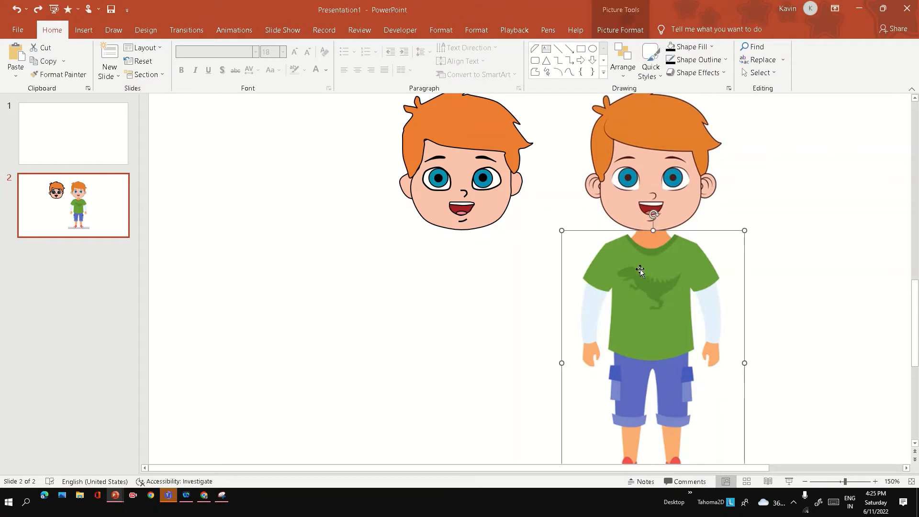
# Step: Select the shirt-and-trousers picture and move it under the drawn head
pyautogui.click(465, 297)
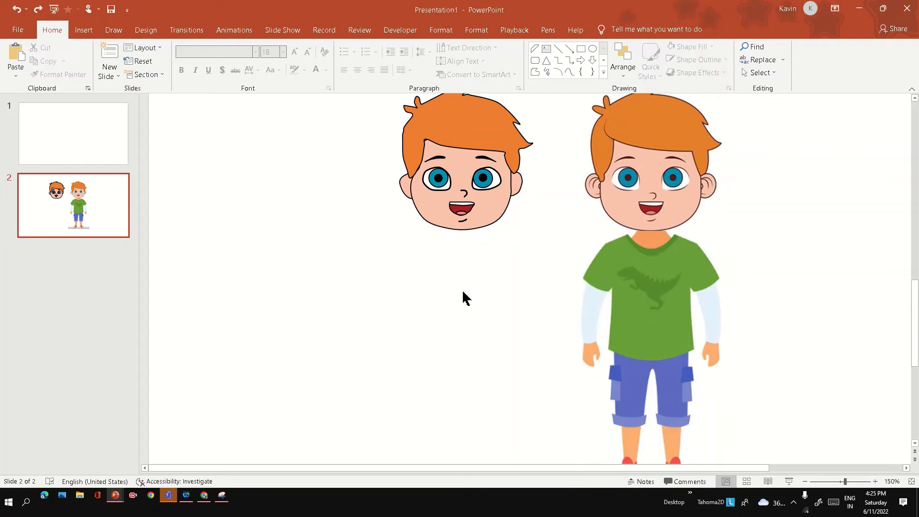
pyautogui.click(652, 199)
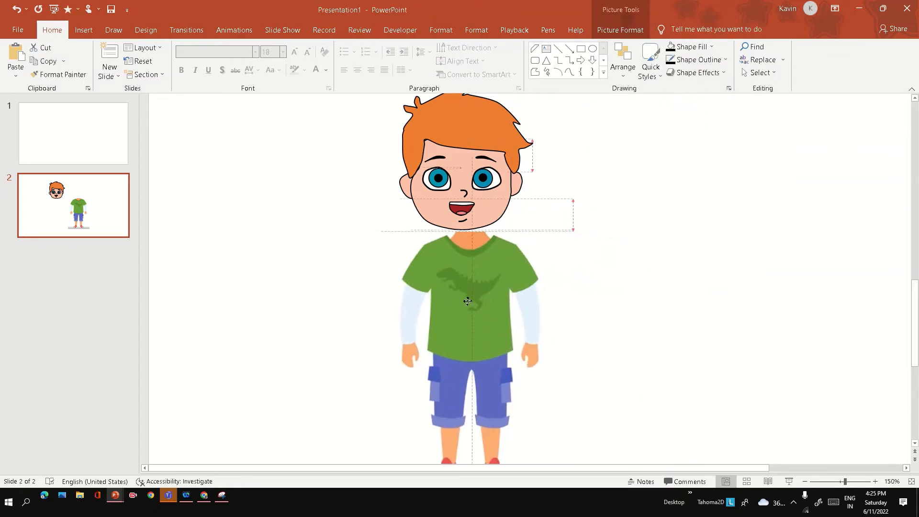
pyautogui.moveTo(467, 300); pyautogui.dragTo(466, 299)
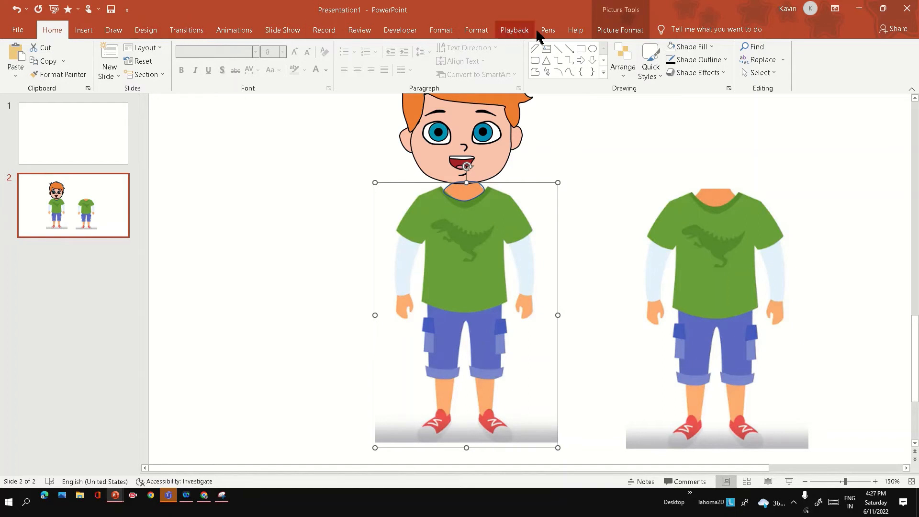
# Step: Remove the picture background, keeping the shirt and trousers, and apply the changes
pyautogui.click(620, 29)
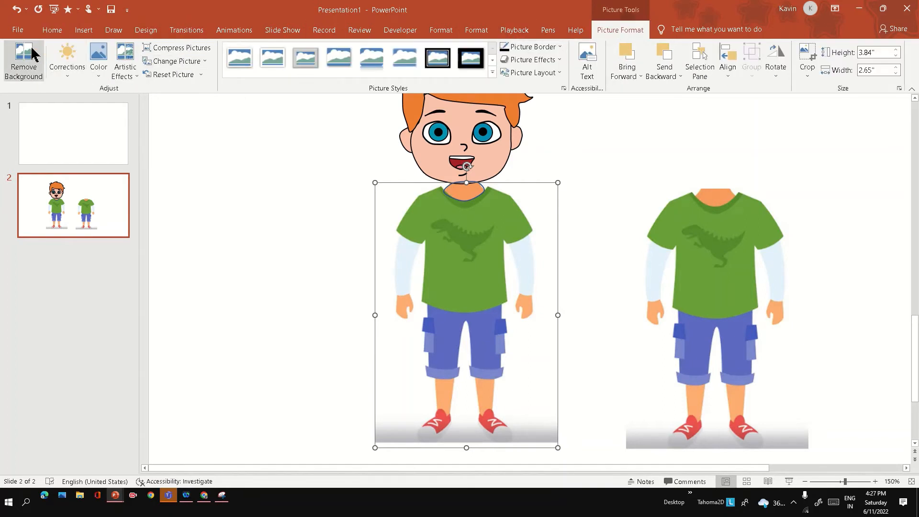
pyautogui.click(23, 60)
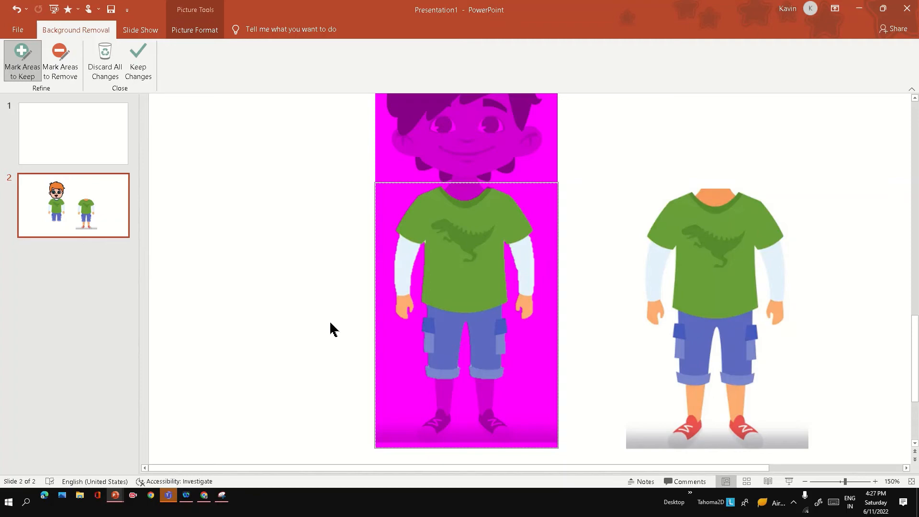
pyautogui.moveTo(479, 280); pyautogui.dragTo(486, 370)
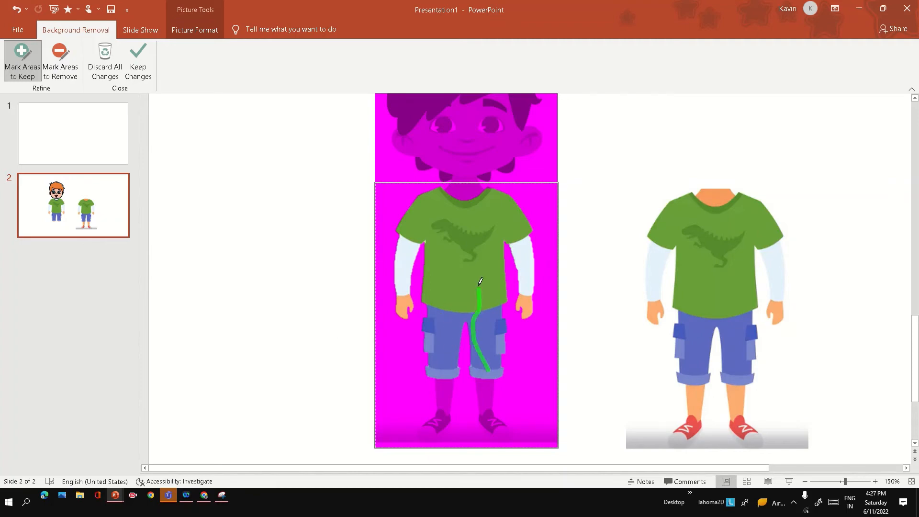
pyautogui.click(138, 61)
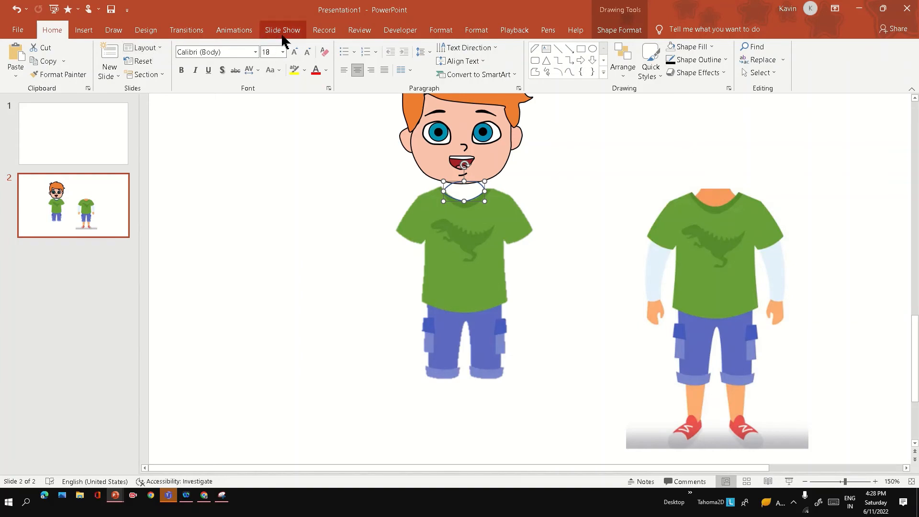
pyautogui.moveTo(441, 30)
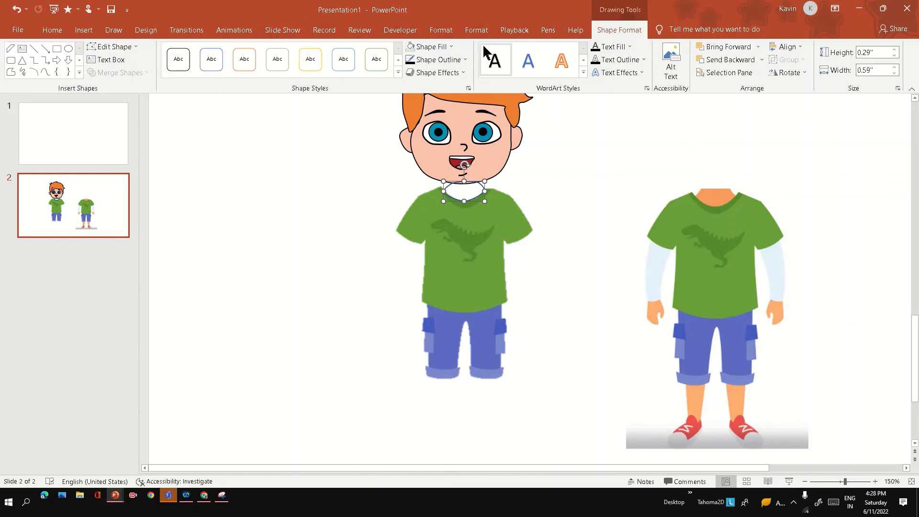
# Step: Fill the neck with the skin colour sampled from the reference neck
pyautogui.click(427, 46)
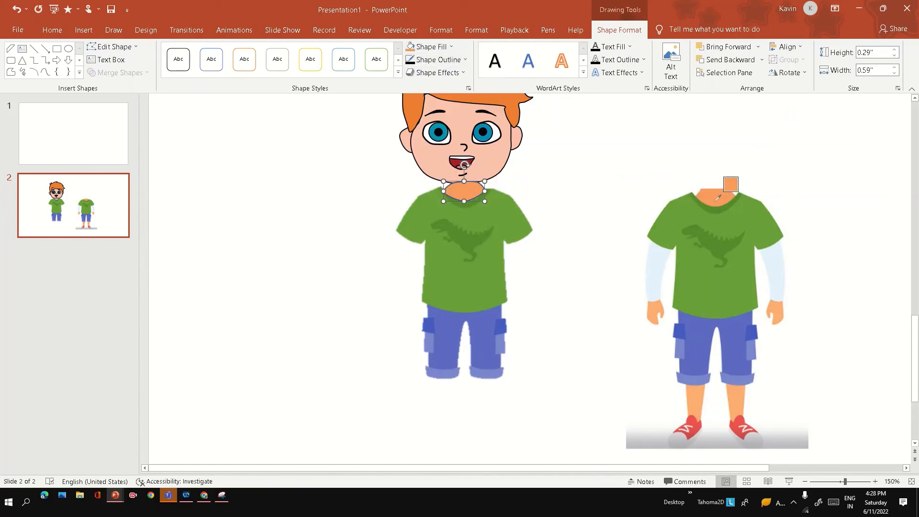
pyautogui.rightClick(463, 182)
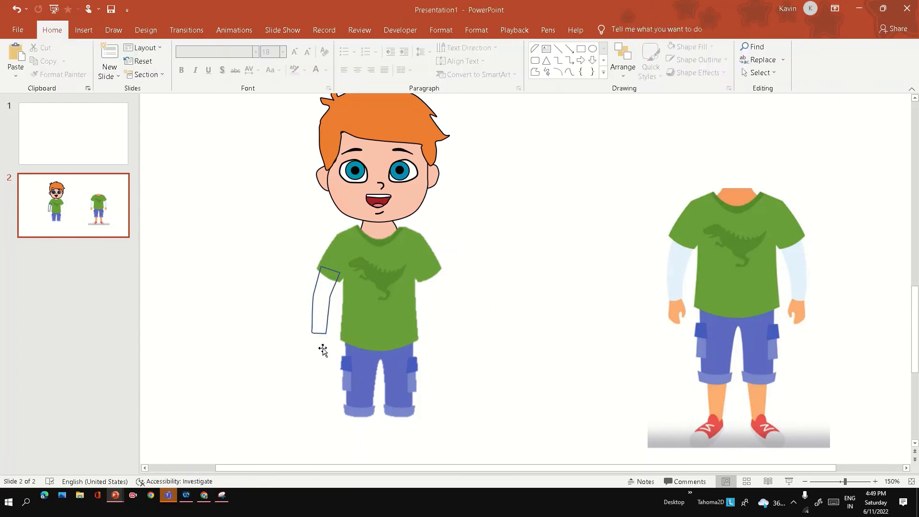
# Step: Copy the left arm to the other side and trace a hand over the reference hand
pyautogui.click(321, 293)
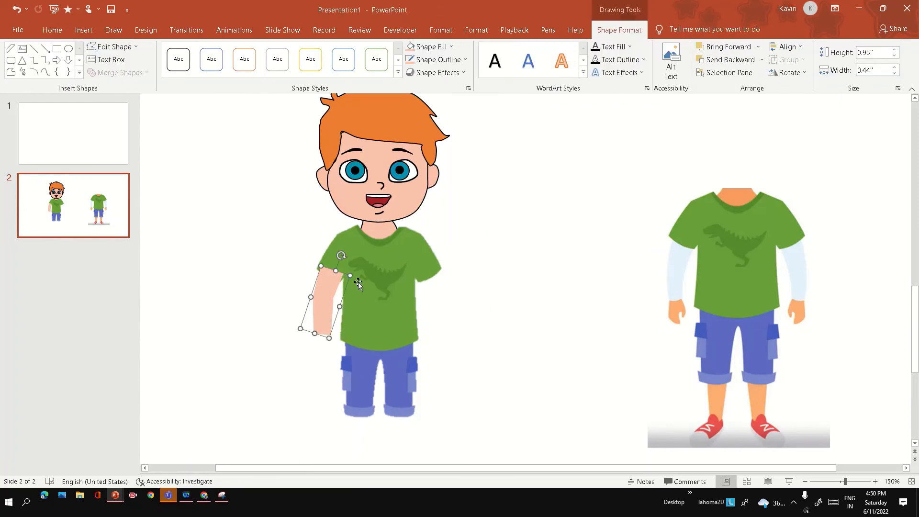
pyautogui.moveTo(323, 293); pyautogui.dragTo(437, 312)
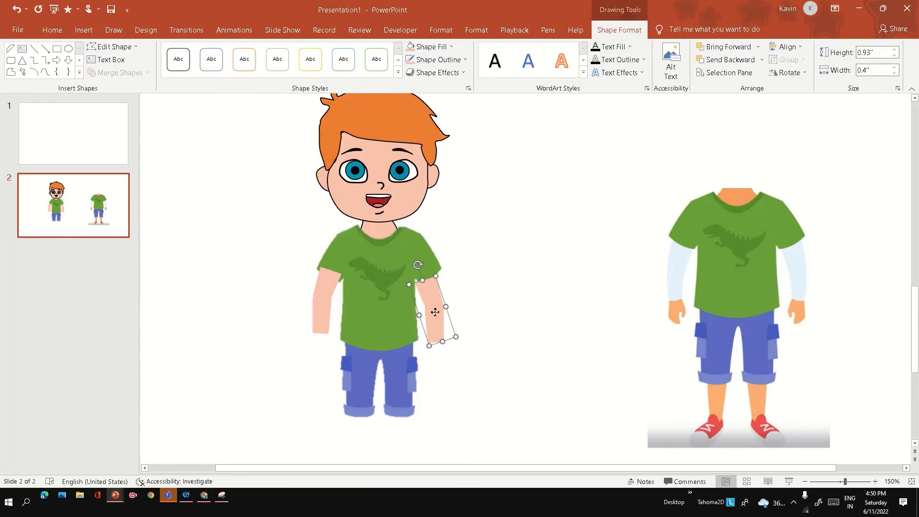
pyautogui.rightClick(435, 312)
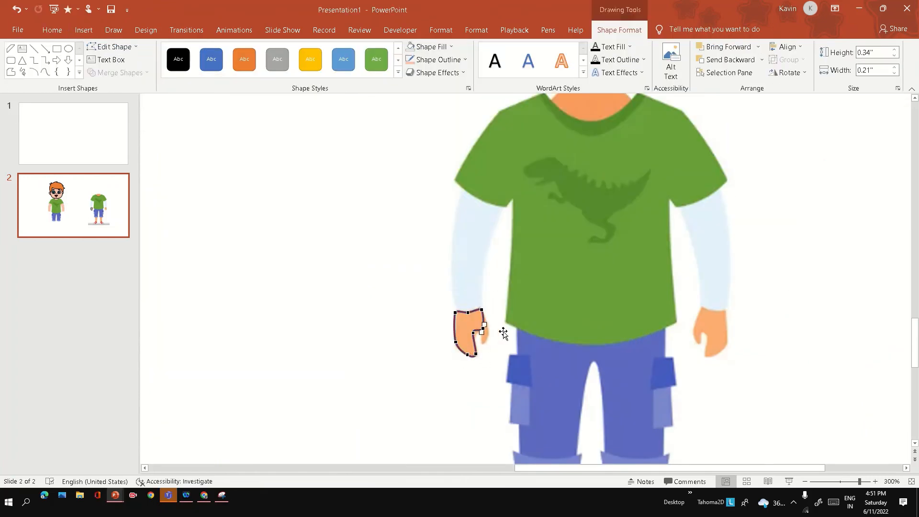
pyautogui.moveTo(469, 328); pyautogui.dragTo(473, 334)
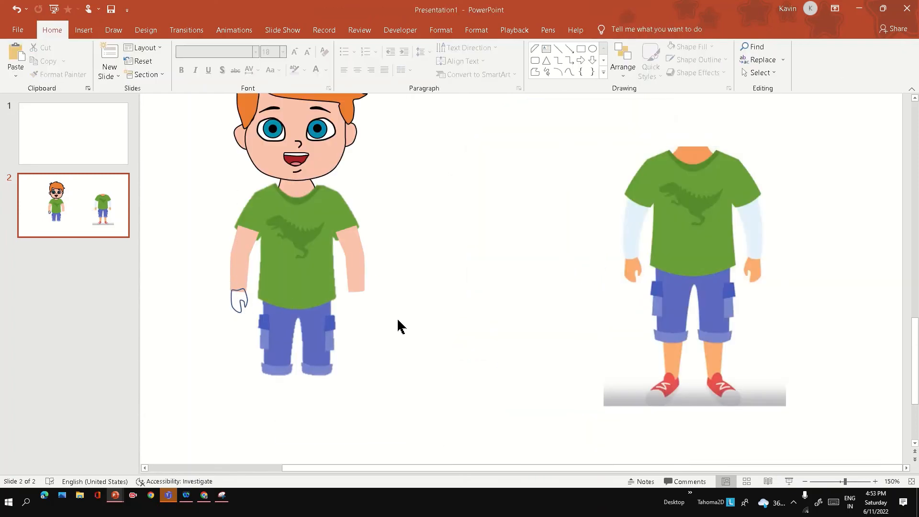
# Step: Position the hand shapes and fill the second shoe with red
pyautogui.click(239, 298)
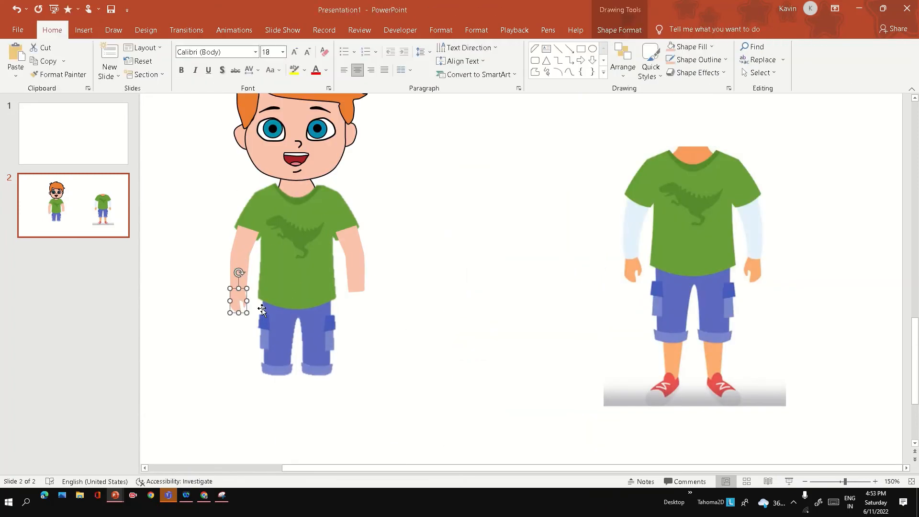
pyautogui.click(243, 307)
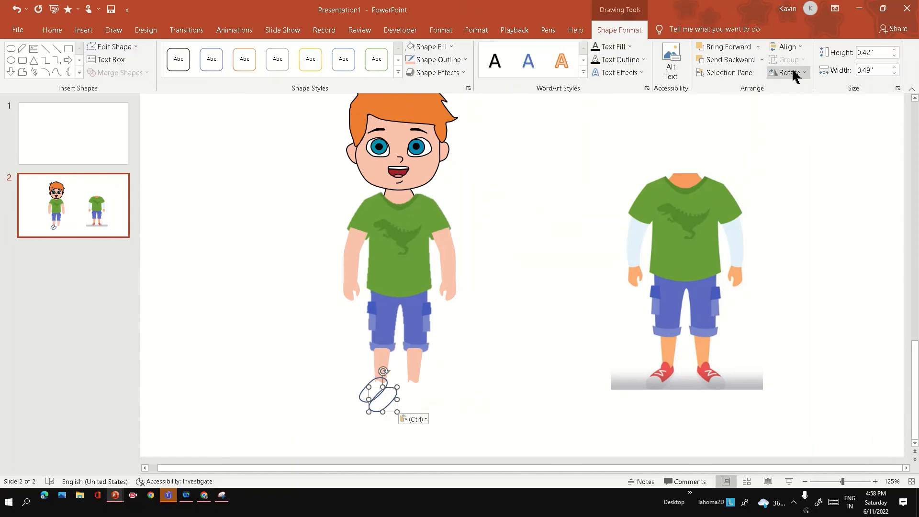
pyautogui.click(429, 47)
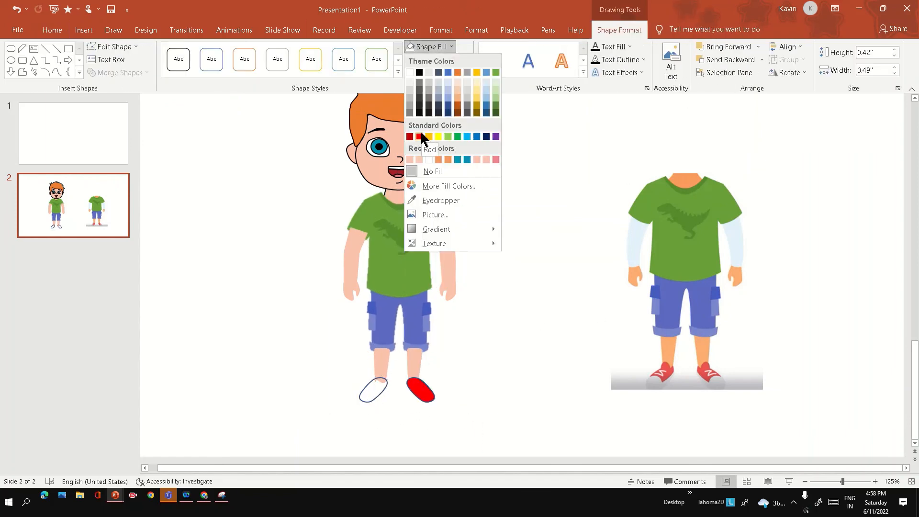